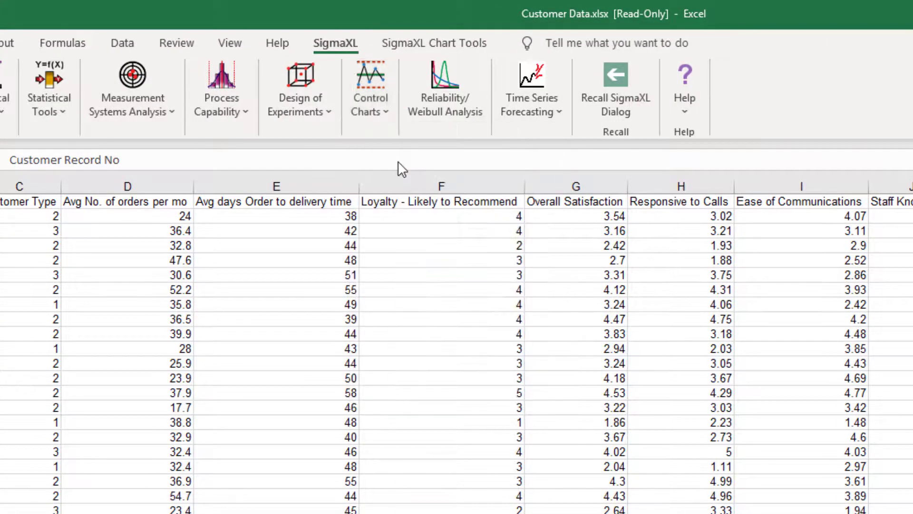
# Show the Data Types and Definitions reference in the Control Chart Selection Tool
pyautogui.click(370, 90)
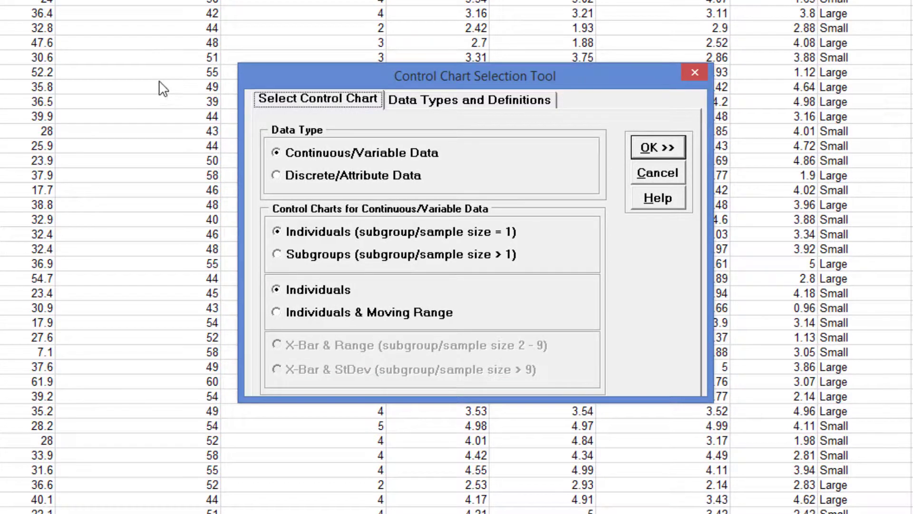
pyautogui.click(470, 99)
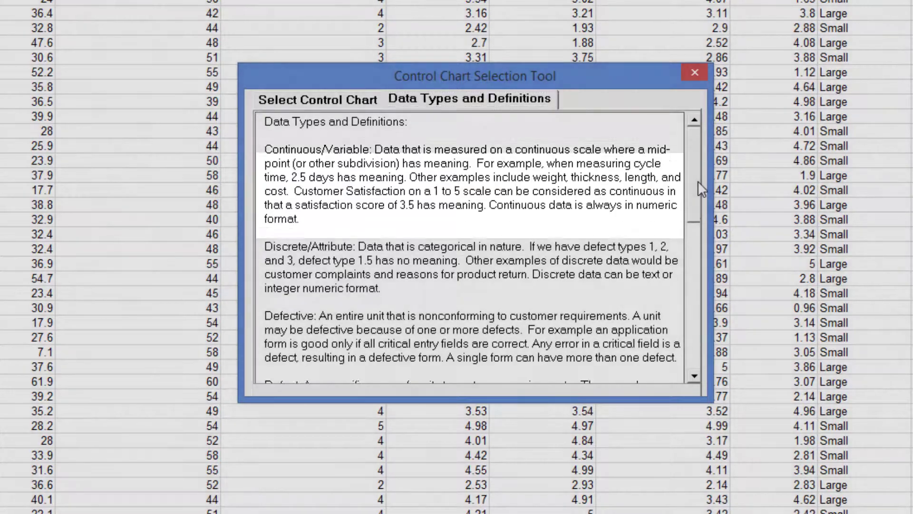
pyautogui.scroll(-3)
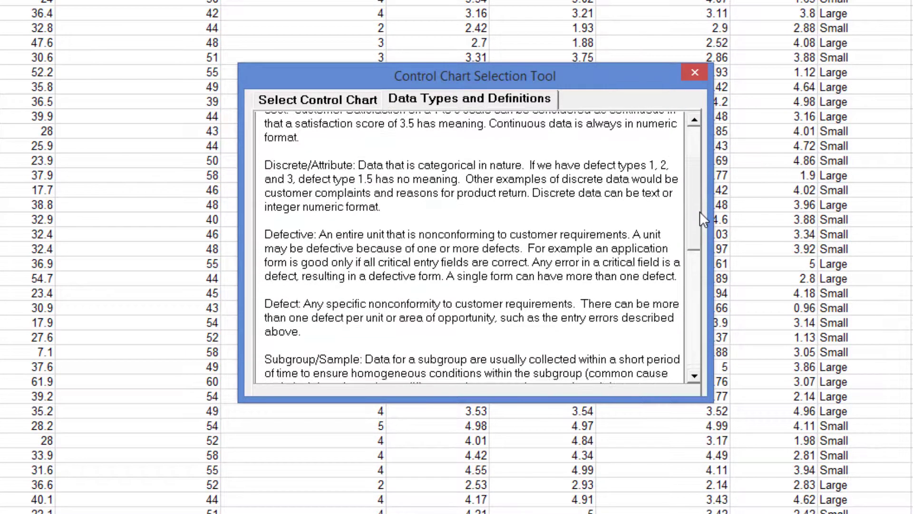
pyautogui.scroll(-3)
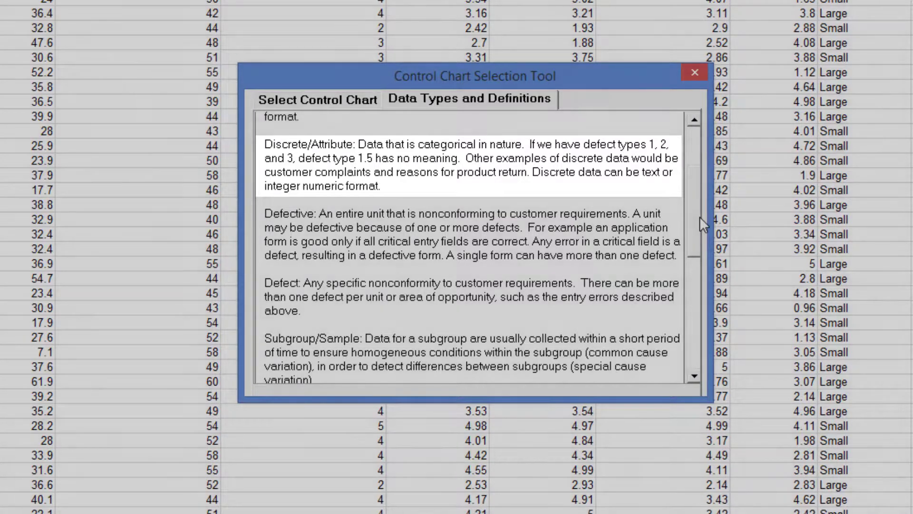
pyautogui.scroll(-3)
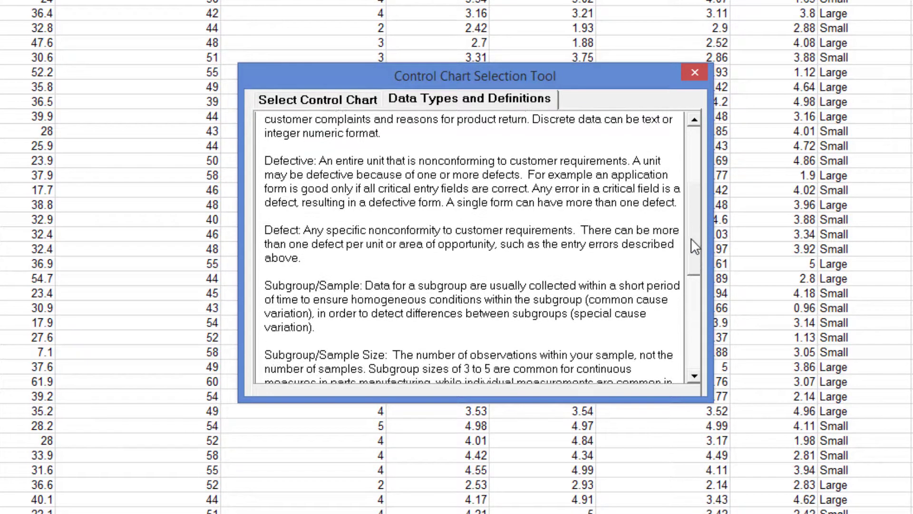
pyautogui.scroll(-3)
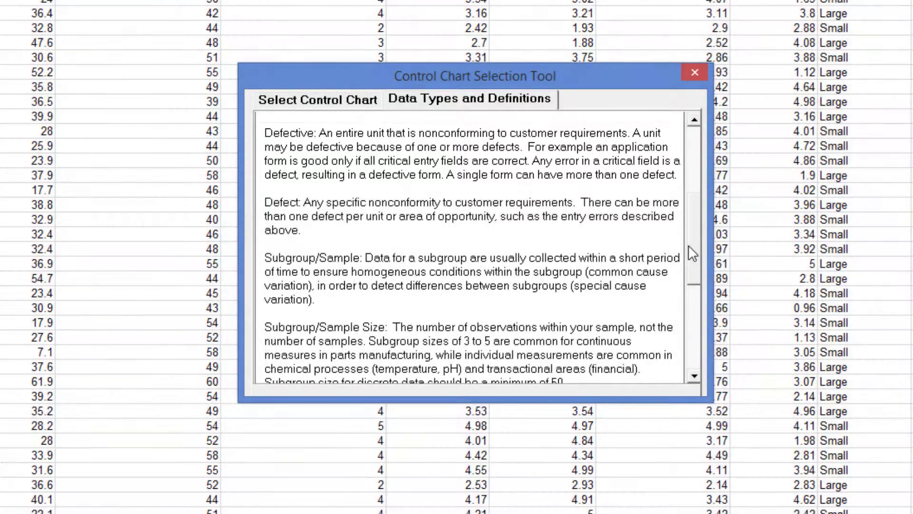
pyautogui.scroll(-3)
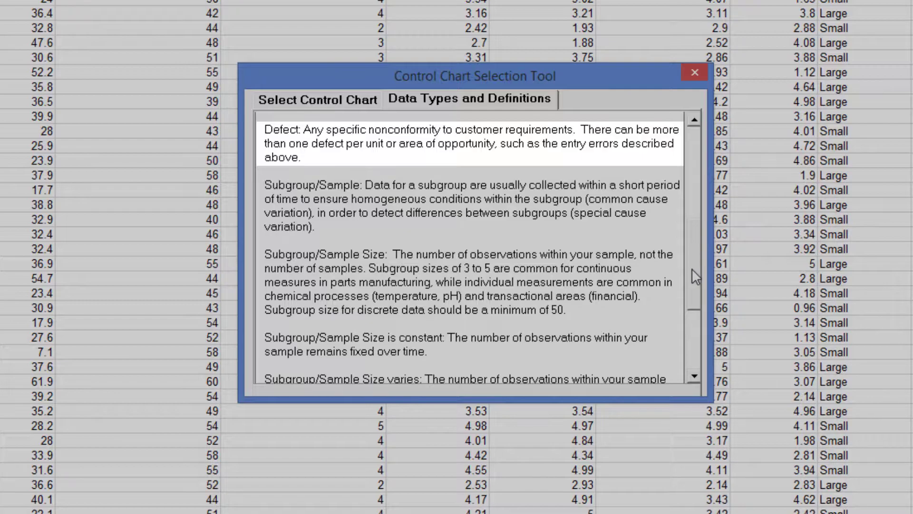
pyautogui.scroll(-3)
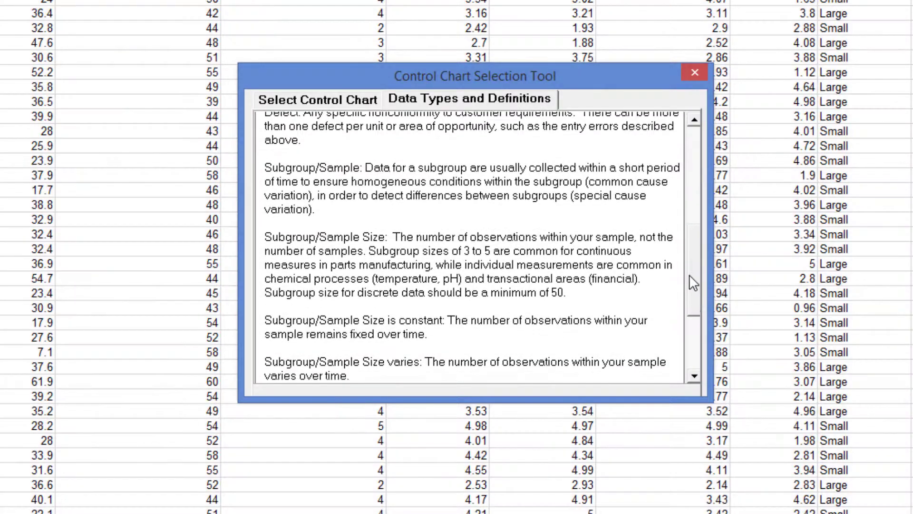
pyautogui.scroll(-3)
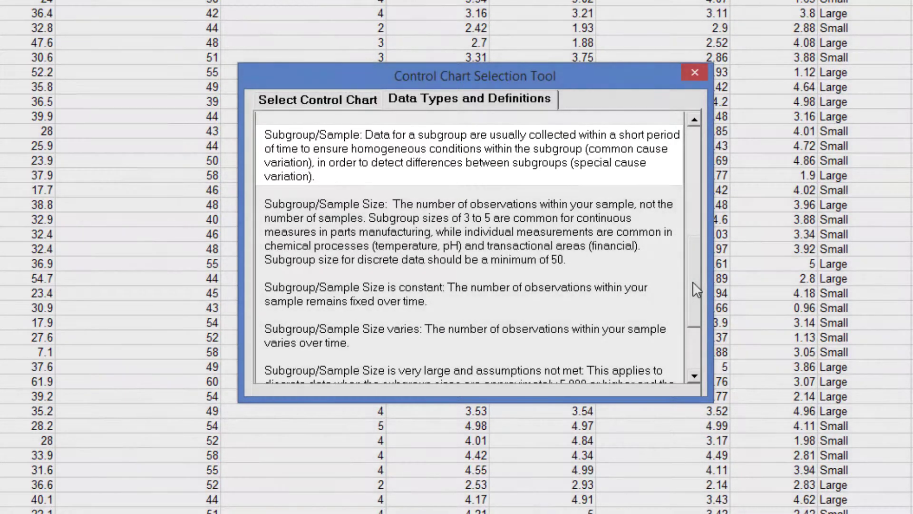
pyautogui.scroll(-3)
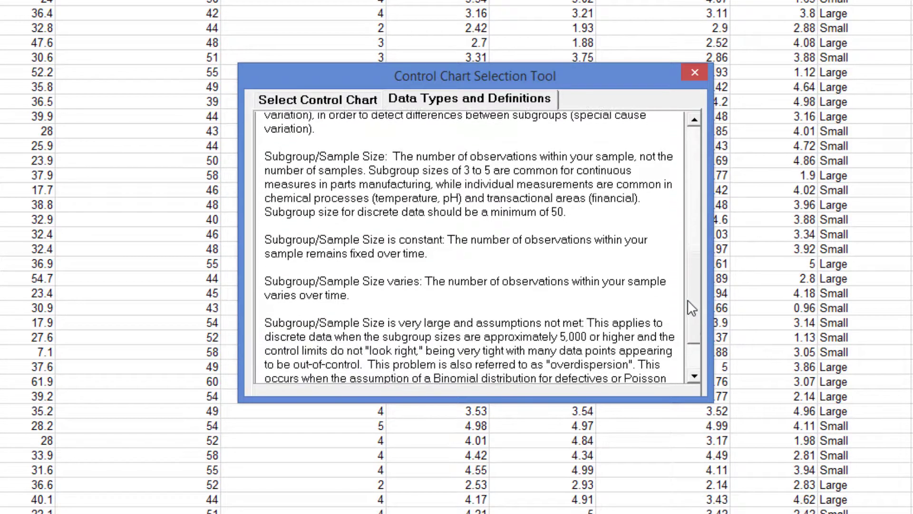
pyautogui.scroll(-3)
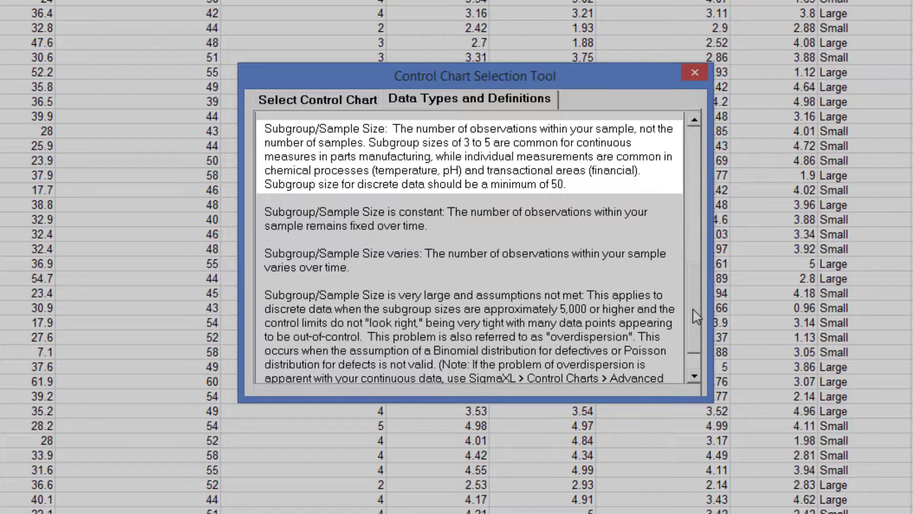
pyautogui.scroll(-3)
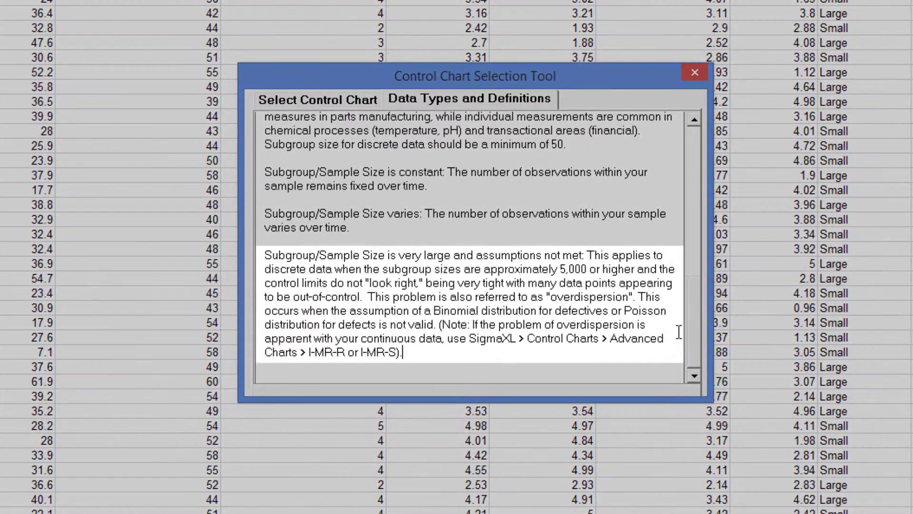
pyautogui.moveTo(694, 327)
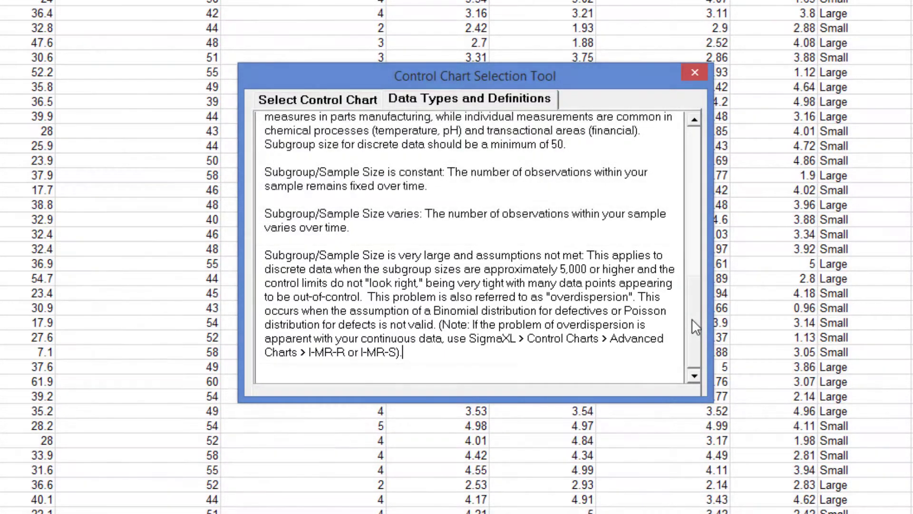
# Confirm an Individuals chart for continuous/variable data in the selection tool
pyautogui.click(318, 99)
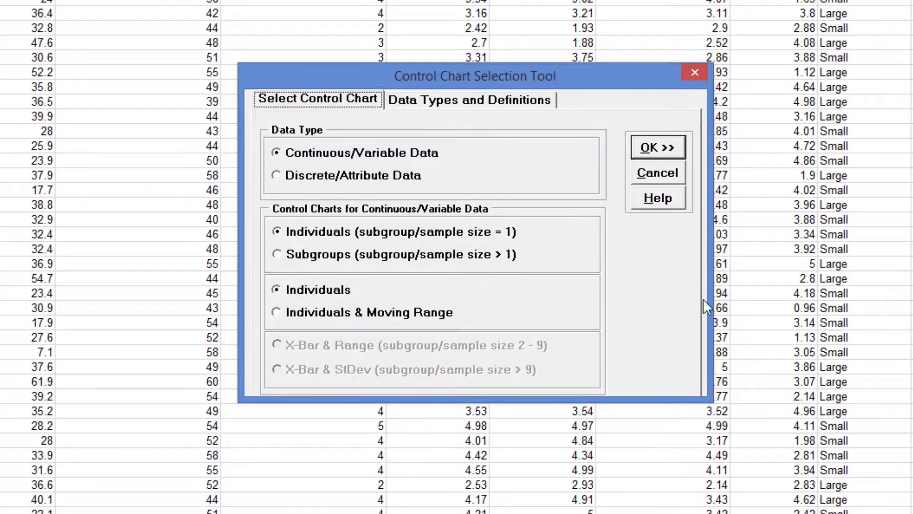
pyautogui.moveTo(717, 375)
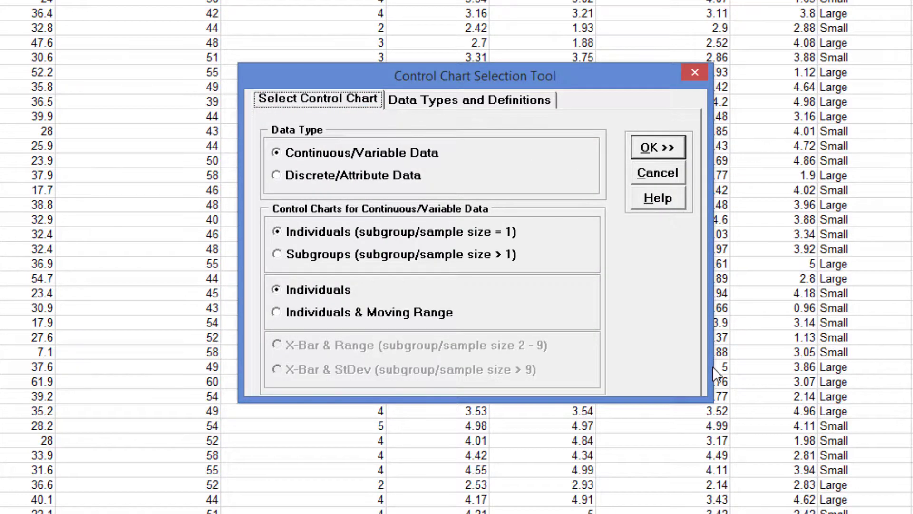
pyautogui.moveTo(722, 361)
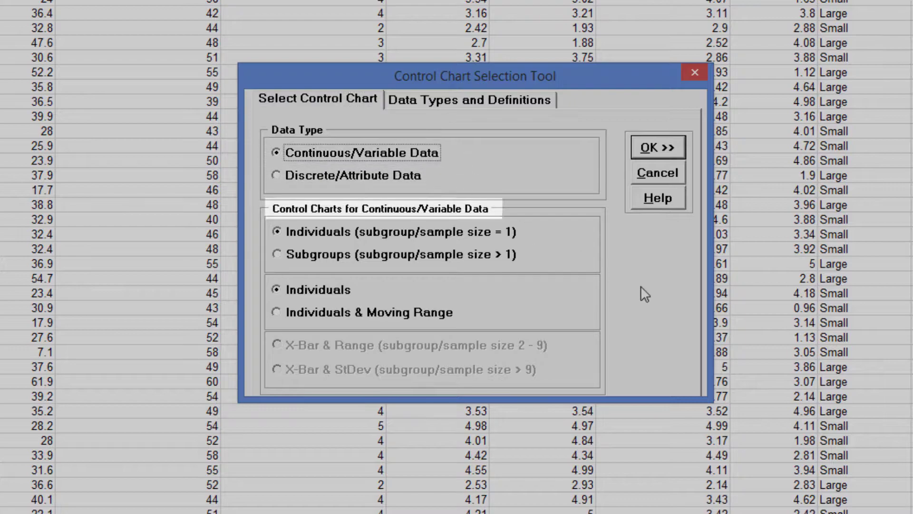
pyautogui.moveTo(430, 232)
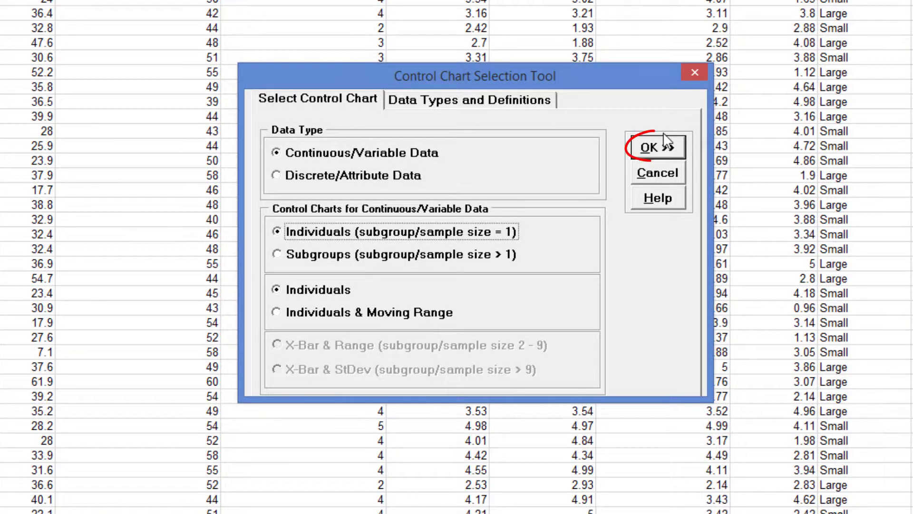
pyautogui.click(655, 146)
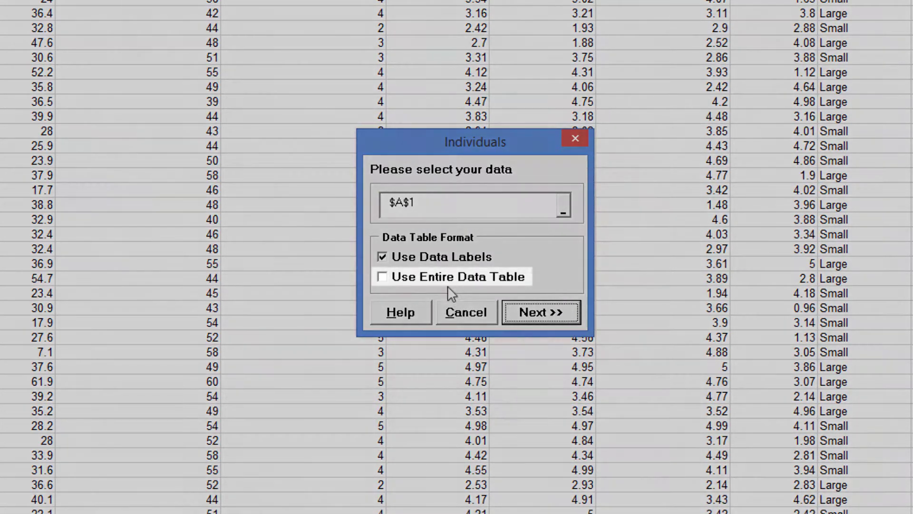
# Generate an Individuals chart with Overall Satisfaction as the numeric data variable (Y)
pyautogui.click(383, 275)
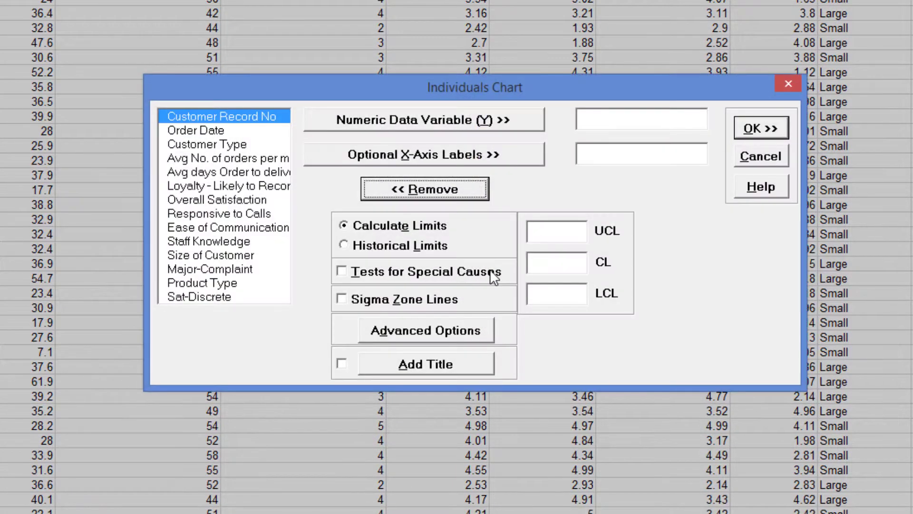
pyautogui.moveTo(272, 191)
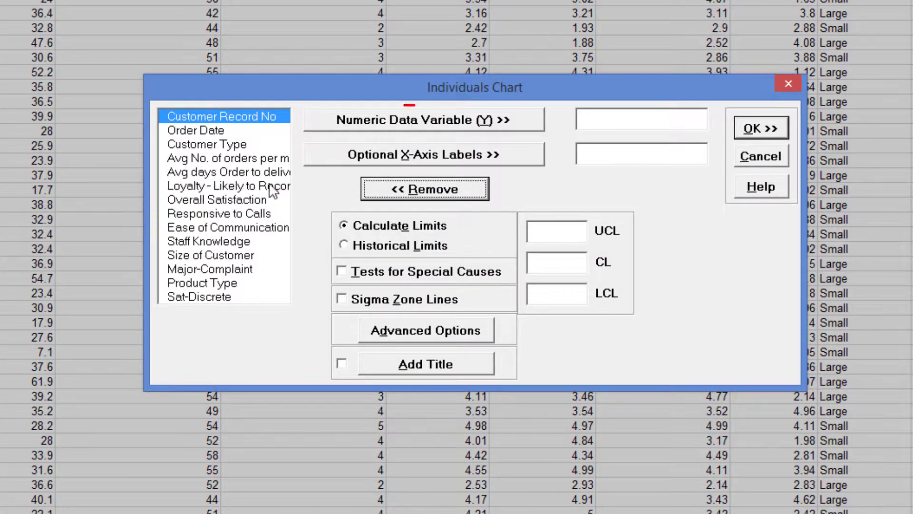
pyautogui.click(424, 120)
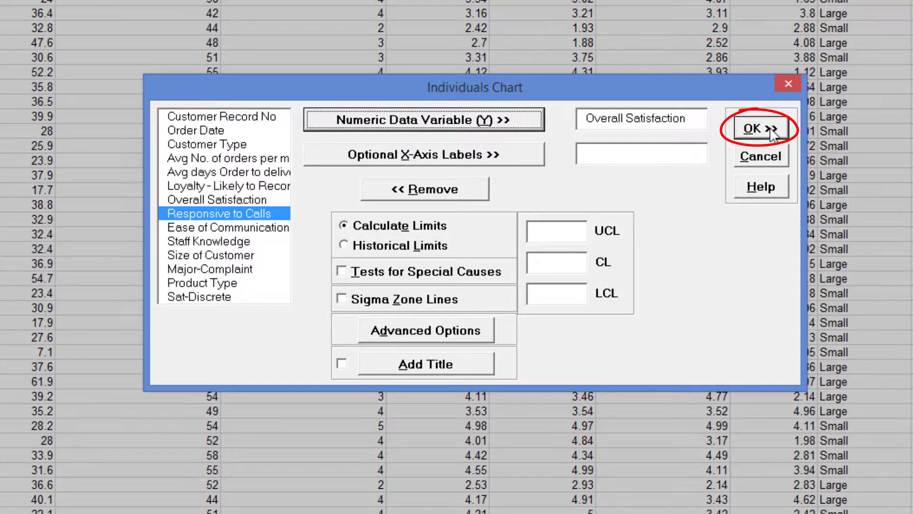
pyautogui.click(759, 128)
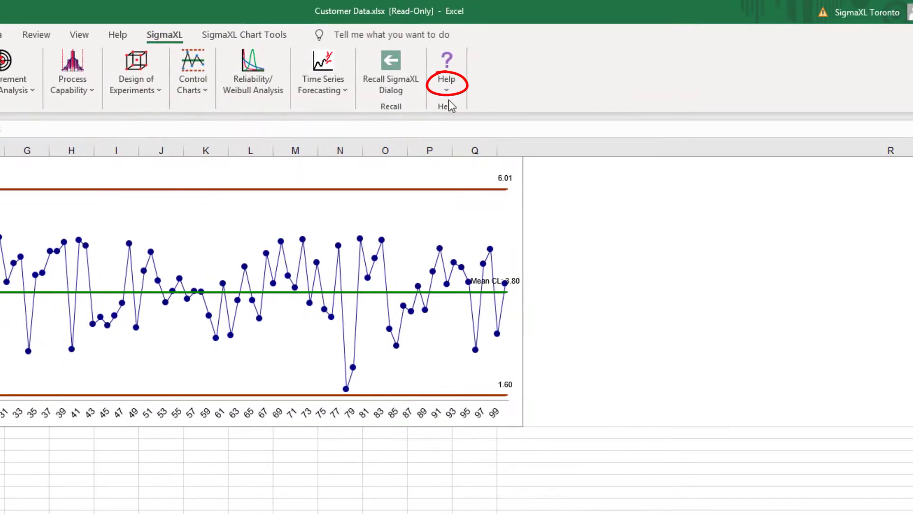
pyautogui.moveTo(488, 310)
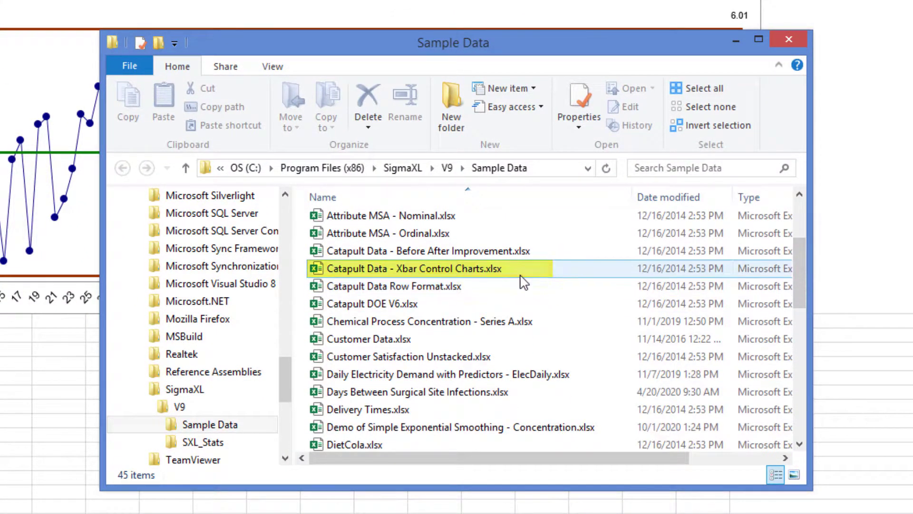
# Load the catapult Xbar control charts sample workbook and start the Control Chart Selection Tool
pyautogui.doubleClick(409, 269)
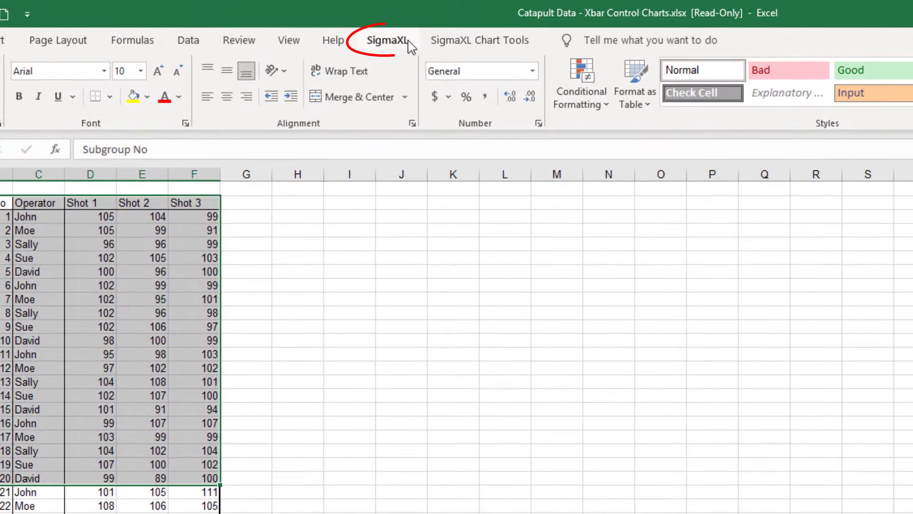
pyautogui.click(390, 40)
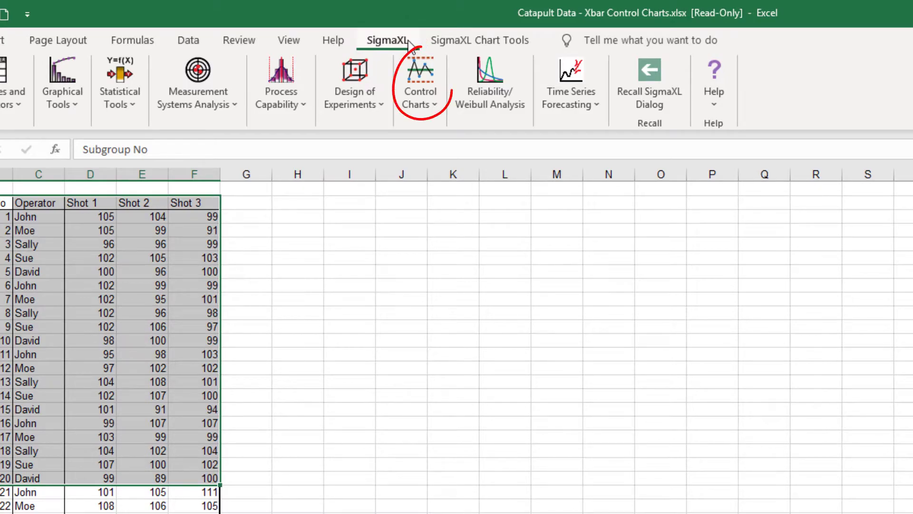
pyautogui.click(420, 85)
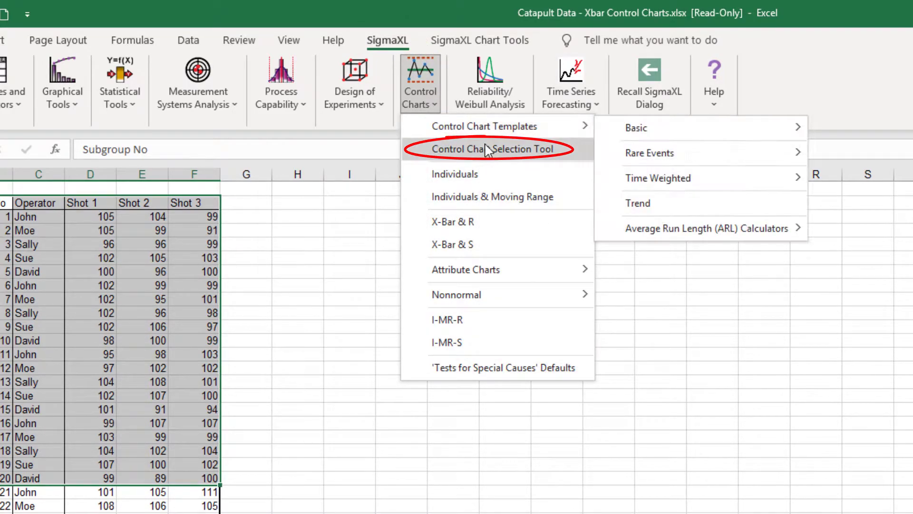
pyautogui.click(491, 148)
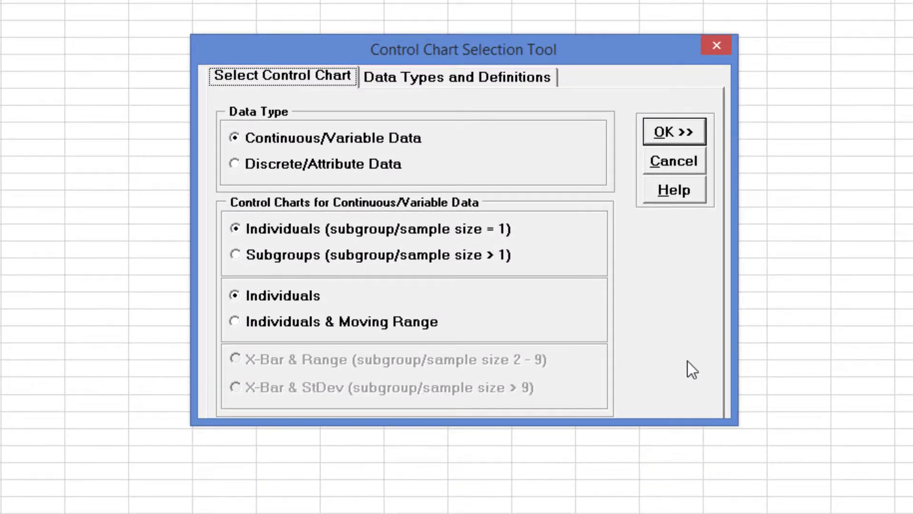
pyautogui.moveTo(701, 359)
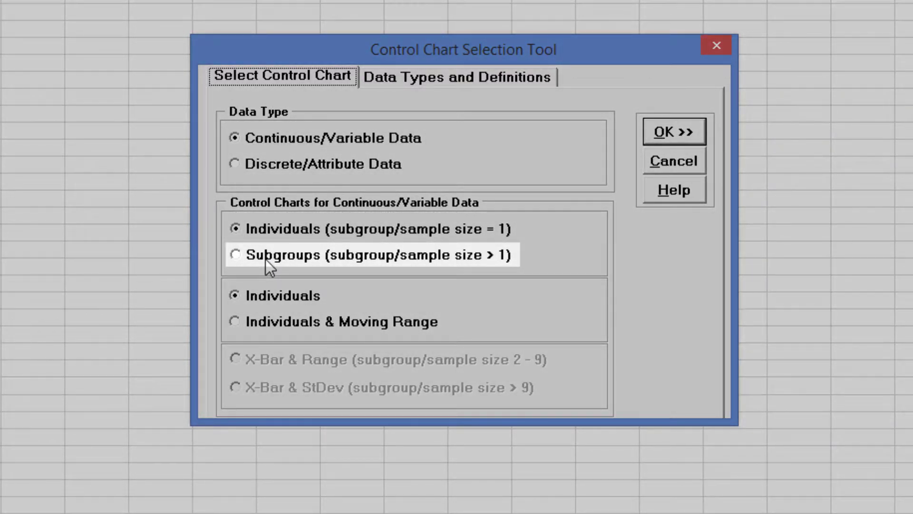
# Choose Subgroups (size > 1) and confirm the X-Bar & Range chart
pyautogui.click(235, 255)
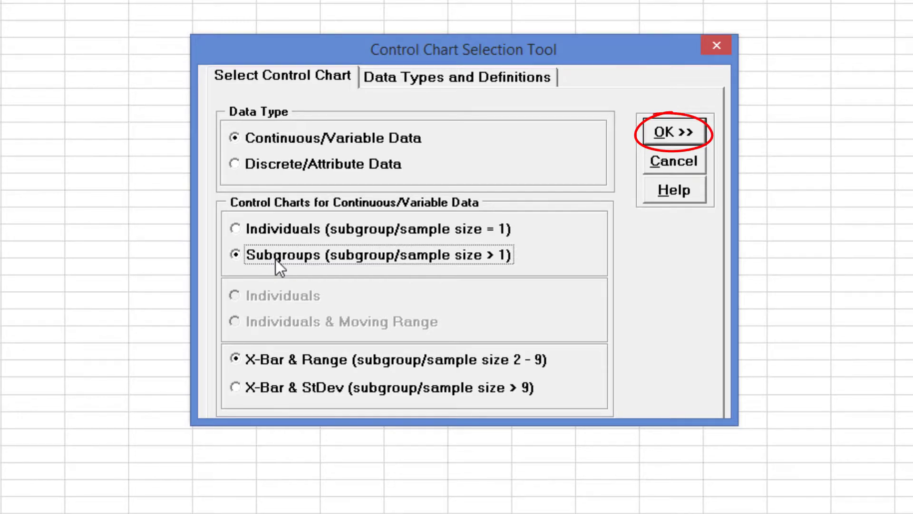
pyautogui.click(674, 131)
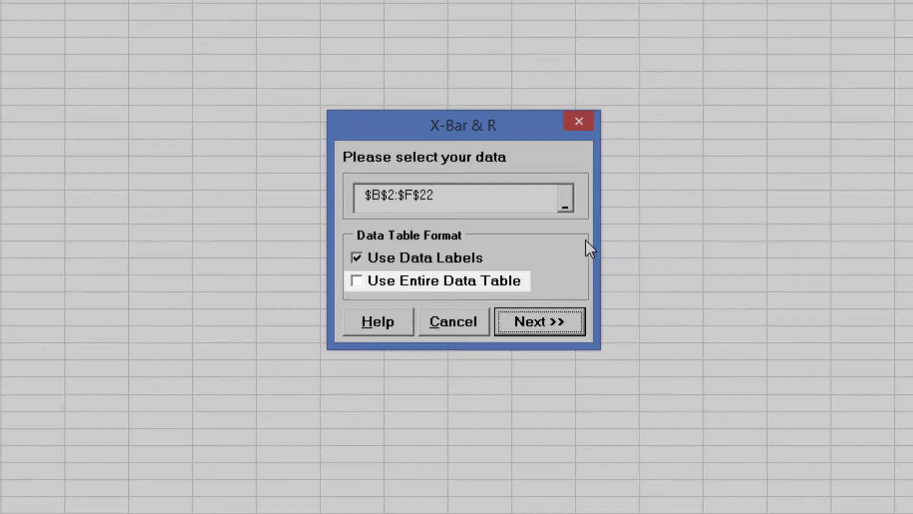
# Chart the entire data table with Shot 1-3 as numeric variables and Operator as x-axis labels
pyautogui.click(357, 282)
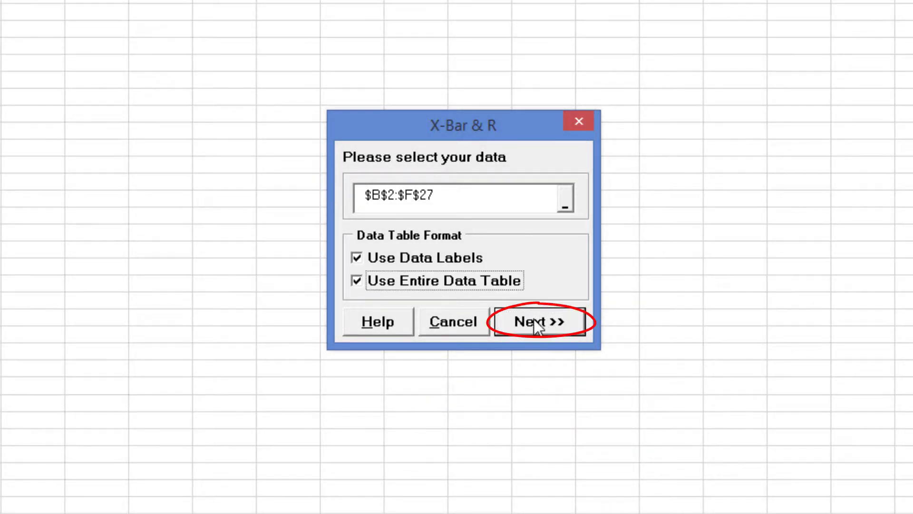
pyautogui.click(539, 322)
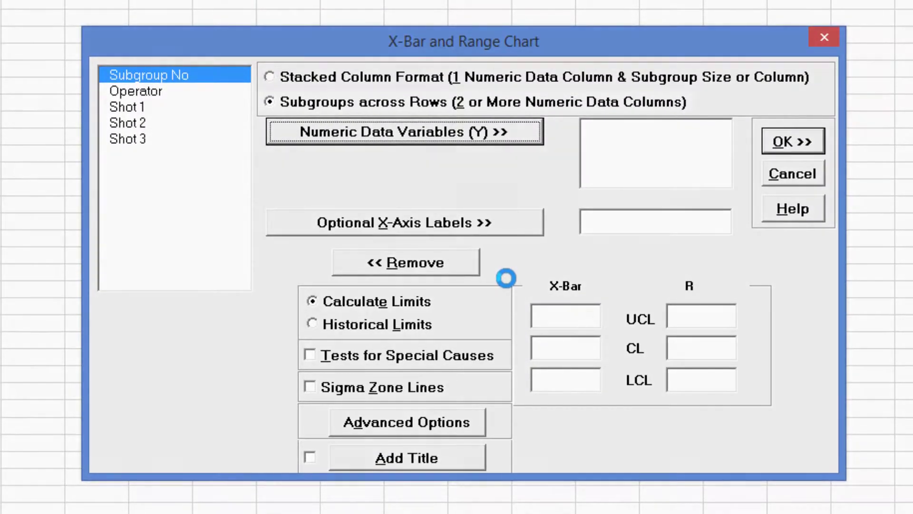
pyautogui.moveTo(129, 123)
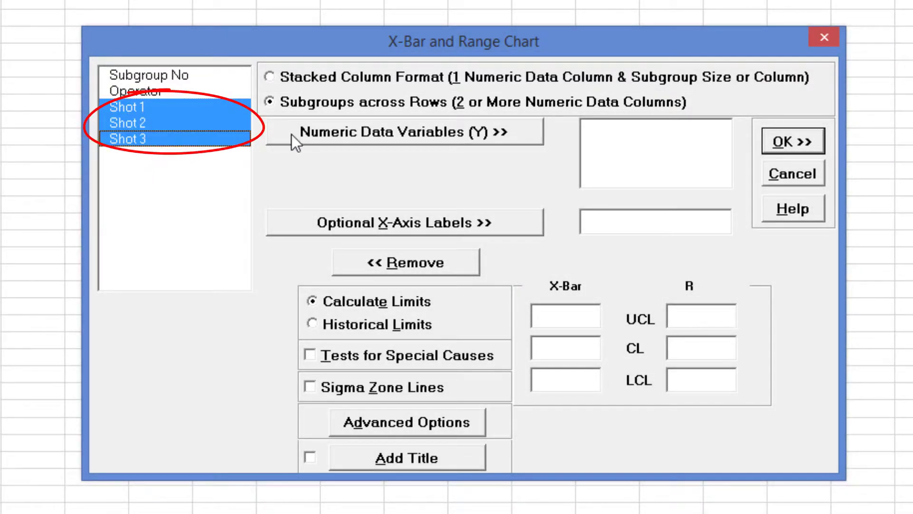
pyautogui.click(404, 131)
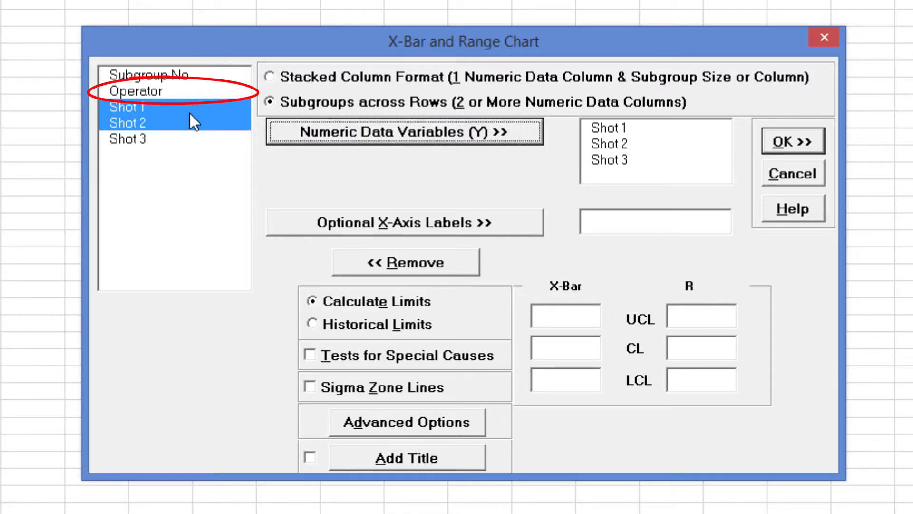
pyautogui.click(405, 222)
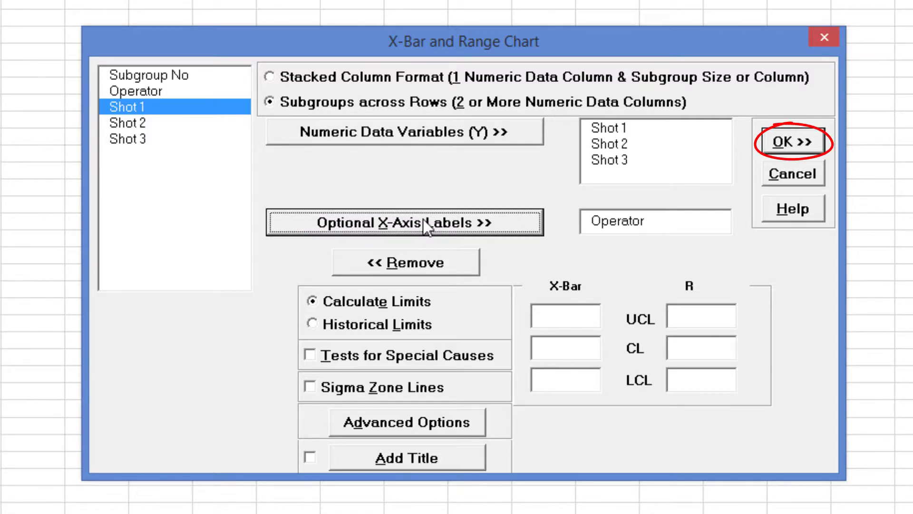
pyautogui.click(791, 142)
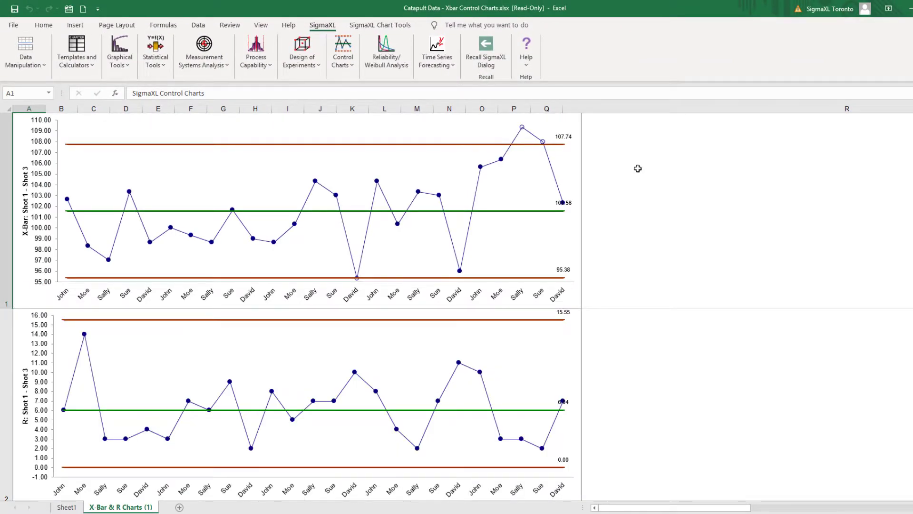
# Load New York Daily Cycle Time - Discrete.xlsx from SigmaXL's sample data folder
pyautogui.click(526, 52)
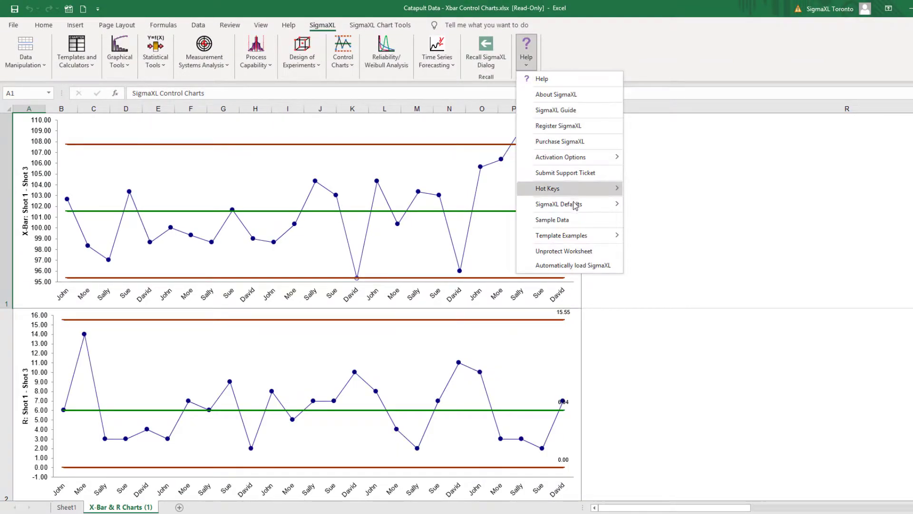
pyautogui.click(551, 220)
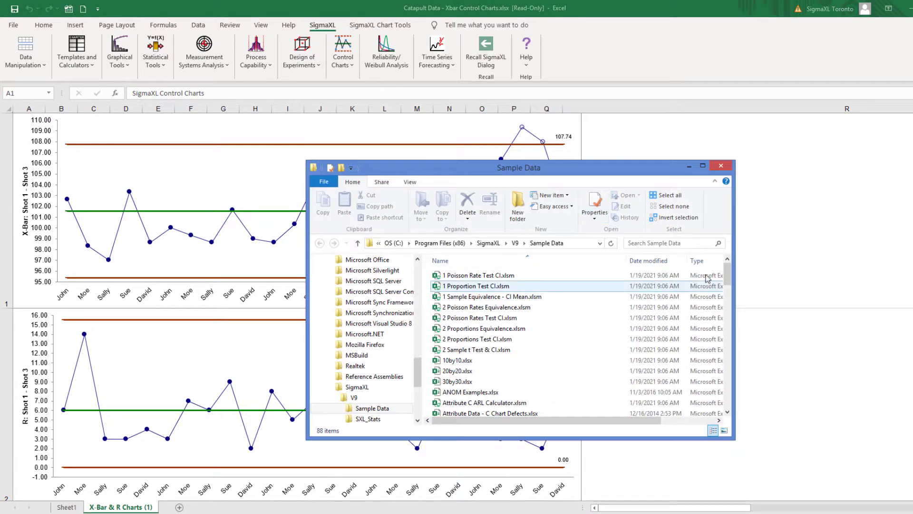
pyautogui.scroll(-3)
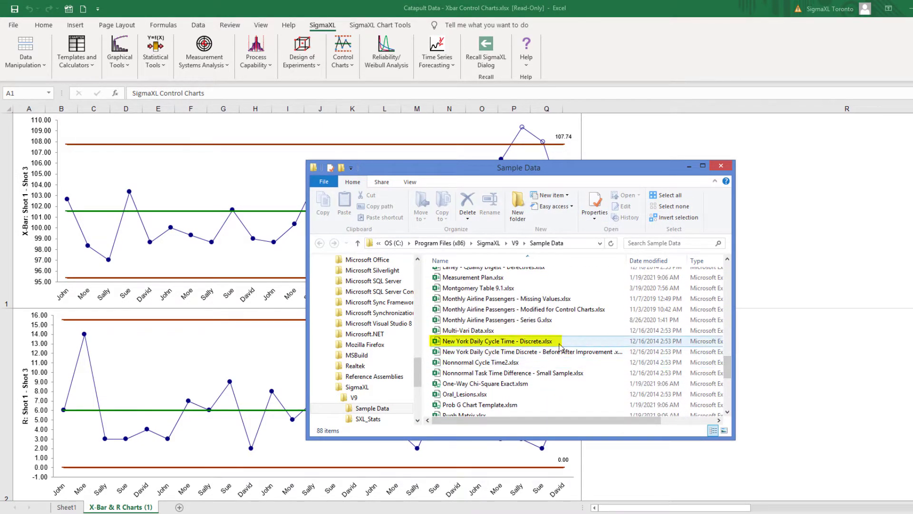
pyautogui.doubleClick(498, 341)
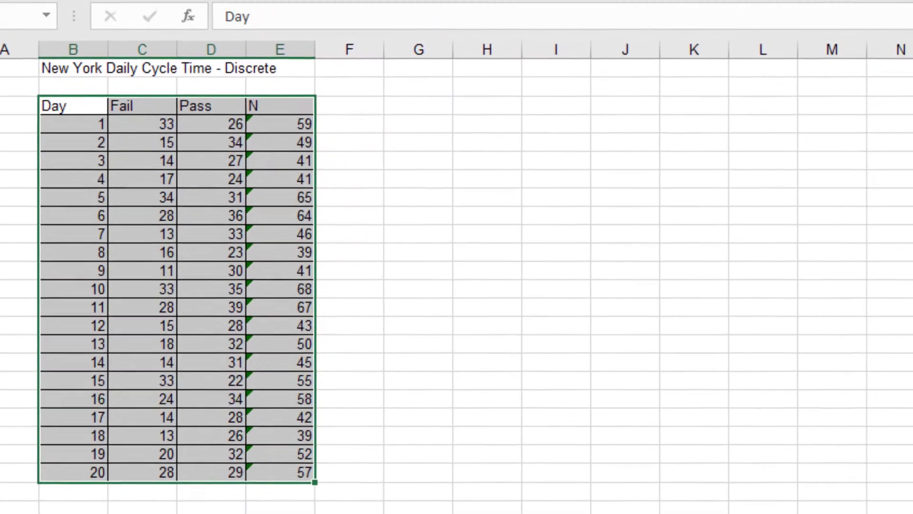
# Set Discrete/Attribute Data, Defectives and varying subgroup size in the selection tool
pyautogui.click(406, 45)
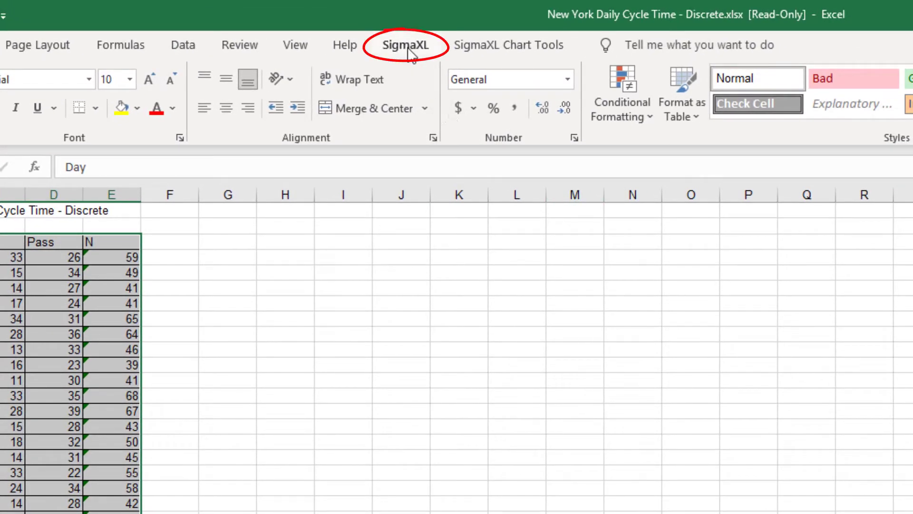
pyautogui.click(441, 93)
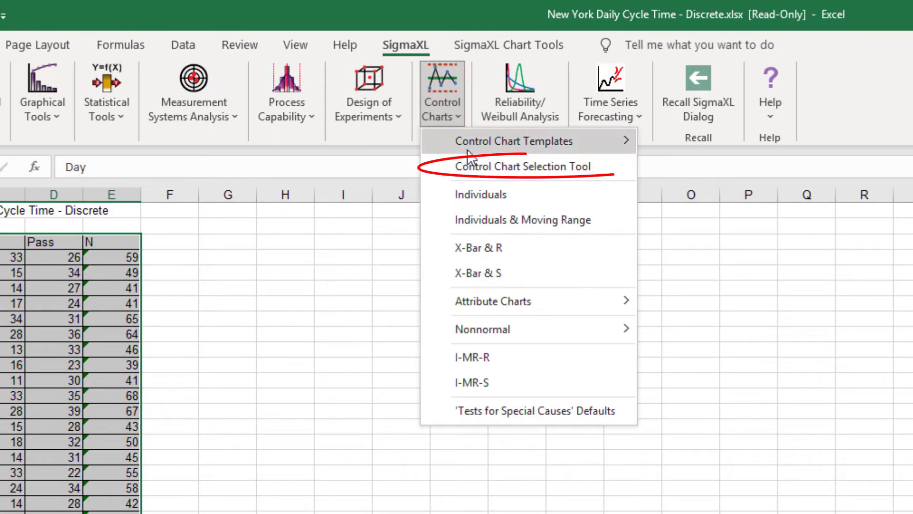
pyautogui.click(523, 166)
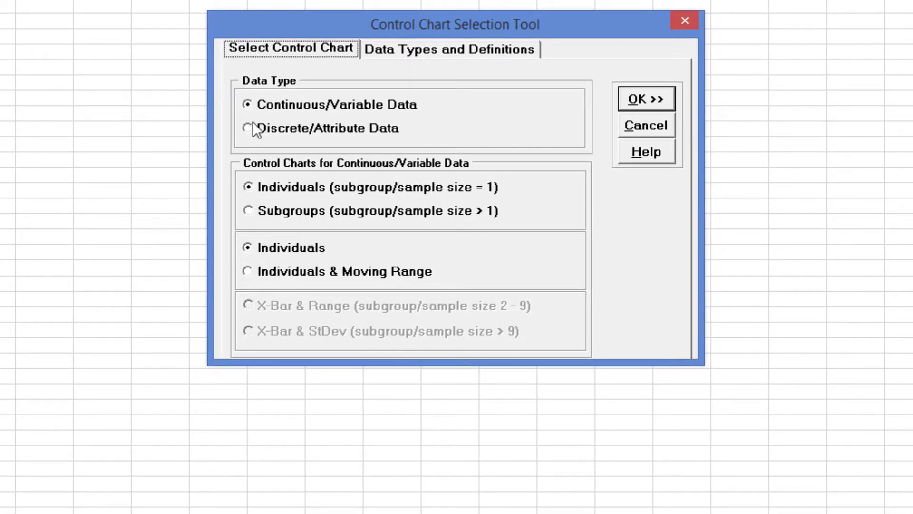
pyautogui.click(247, 127)
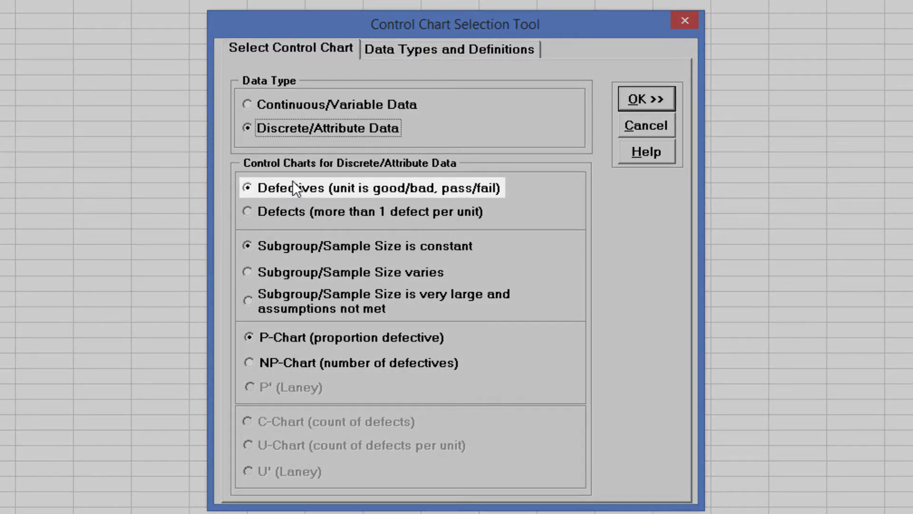
pyautogui.moveTo(429, 283)
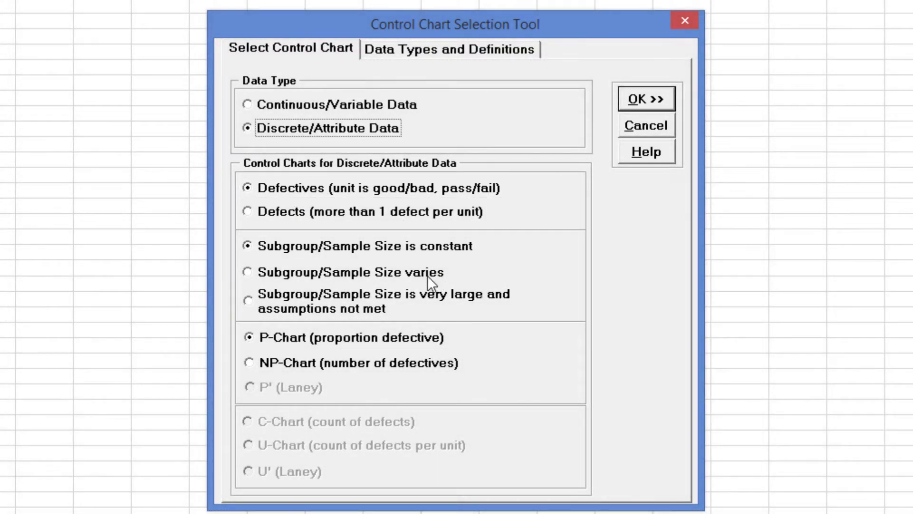
pyautogui.click(248, 272)
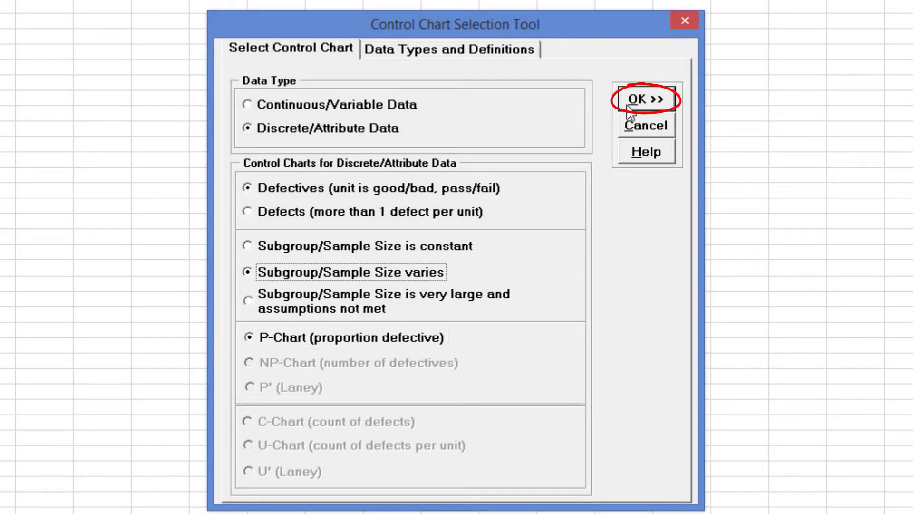
# Generate the P chart with Fail as the numeric data variable and N as the subgroup size
pyautogui.click(645, 99)
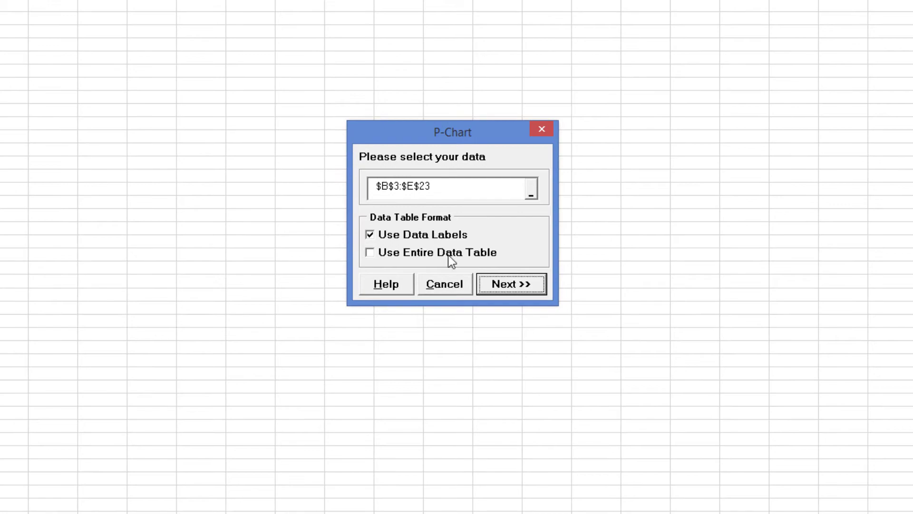
pyautogui.click(510, 283)
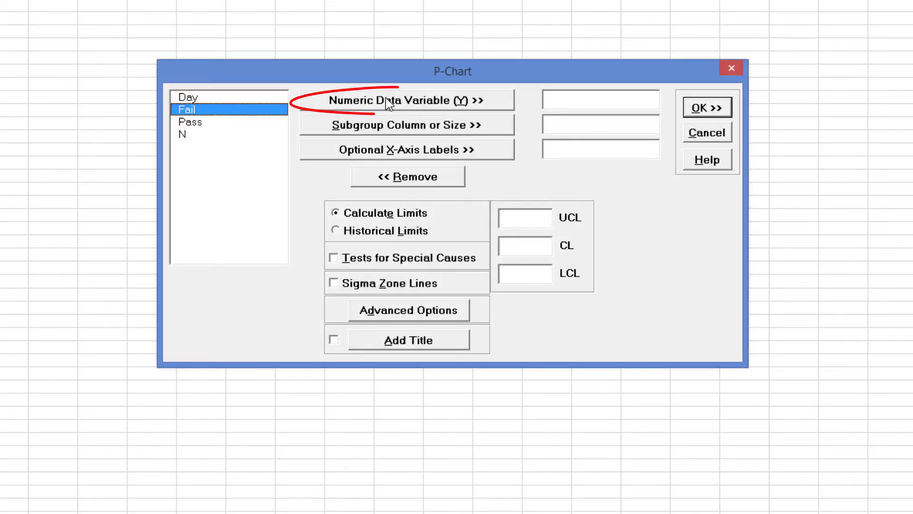
pyautogui.click(406, 100)
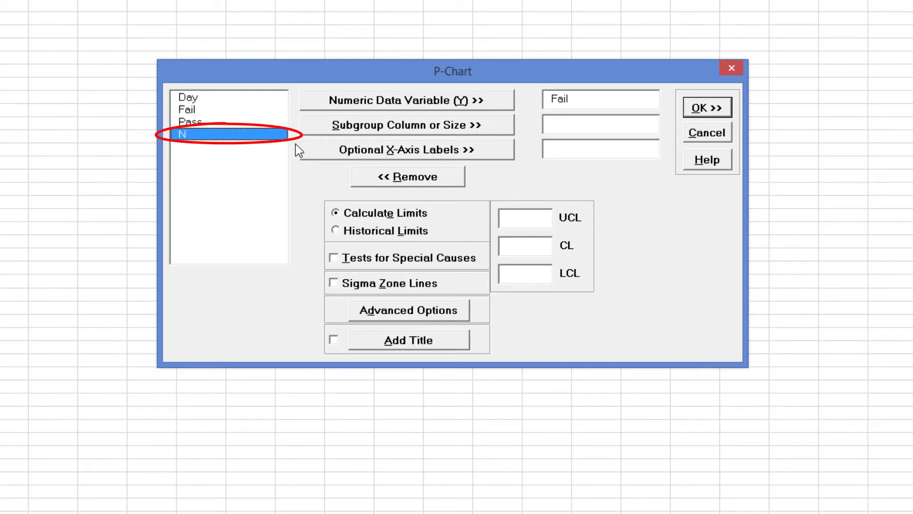
pyautogui.click(406, 124)
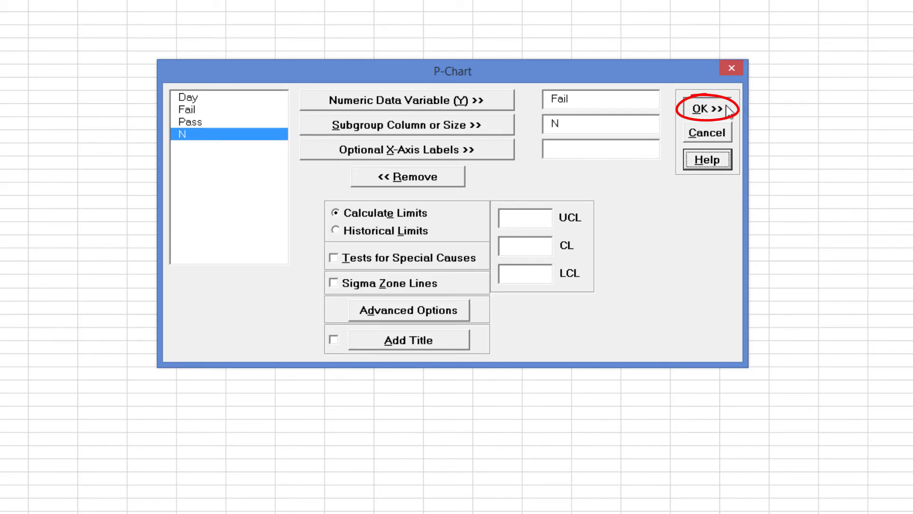
pyautogui.click(707, 109)
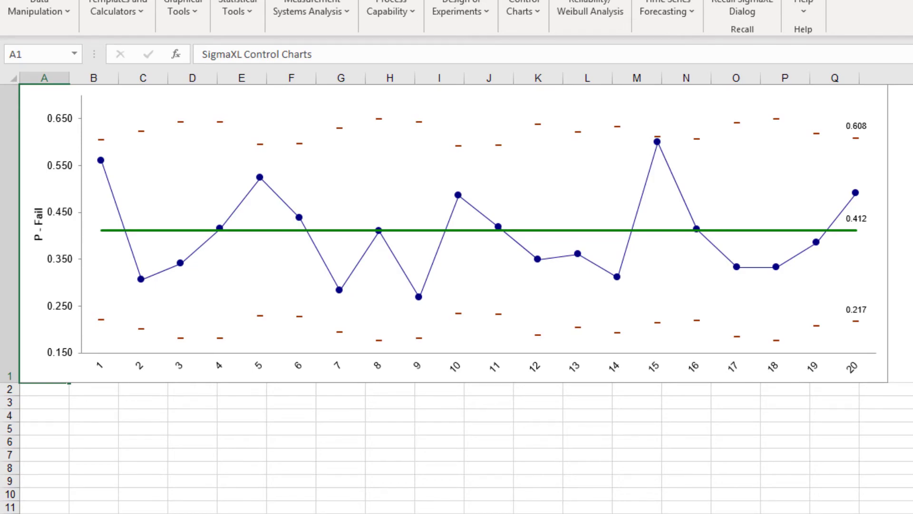
pyautogui.click(522, 3)
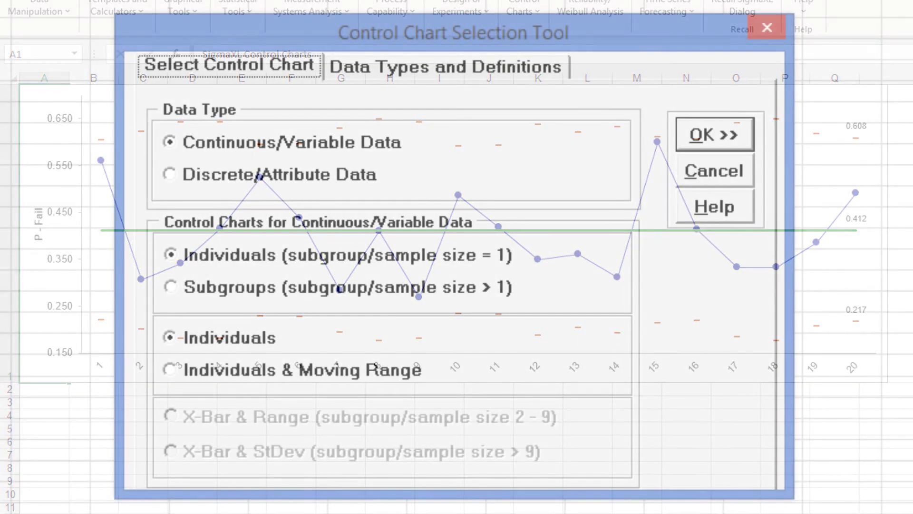